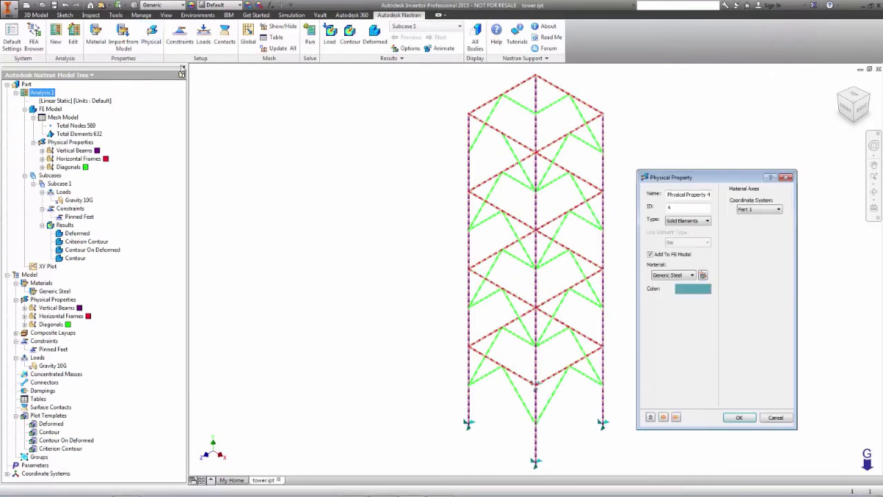
- Set the physical property type to Line Elements (Bar)
{"action": "left_click", "coordinate": [706, 221]}
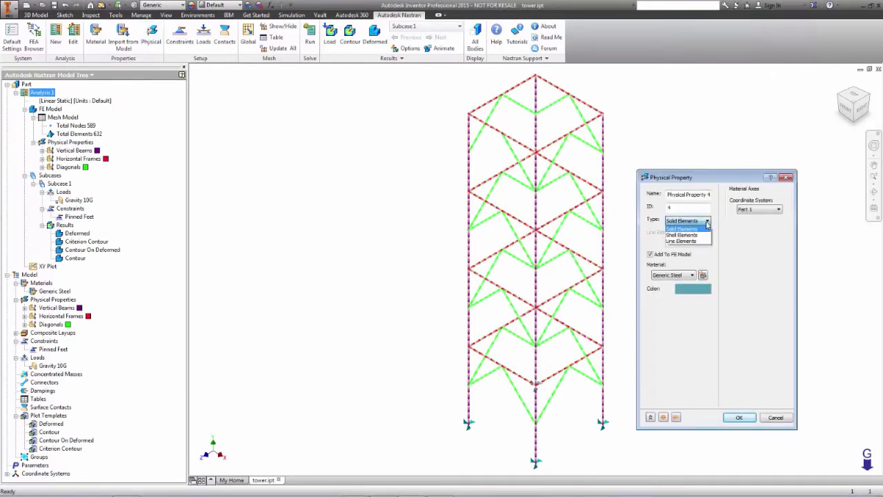
{"action": "left_click", "coordinate": [681, 240]}
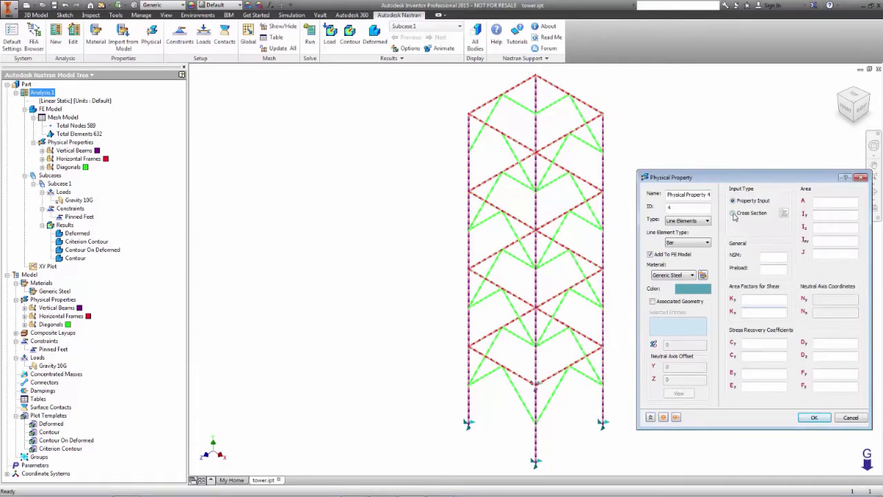
- Choose Cross Section input and bring up the Cross Section Definition
{"action": "left_click", "coordinate": [732, 212]}
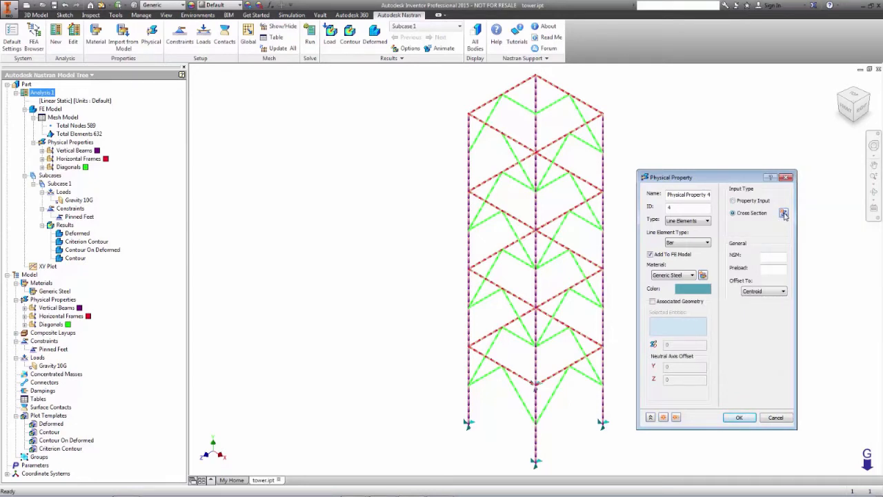
{"action": "left_click", "coordinate": [784, 213]}
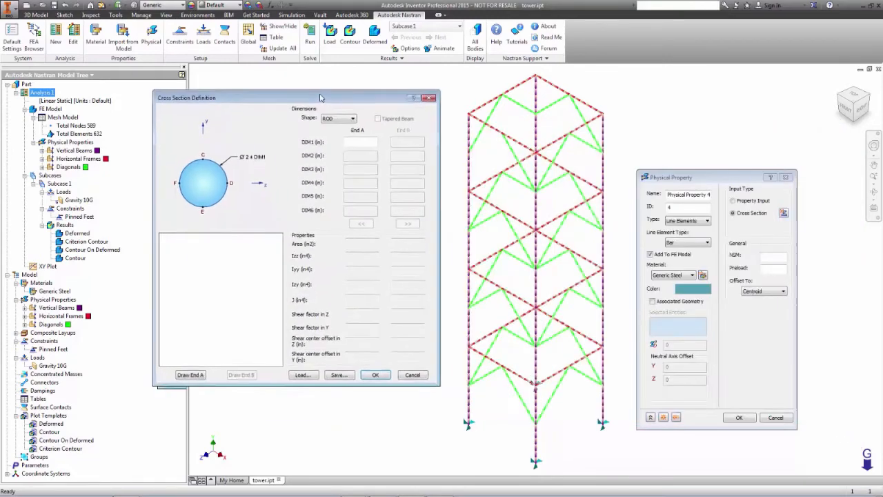
- Define a BOX section 18 by 18, then draw it and compute section properties
{"action": "left_click", "coordinate": [352, 118]}
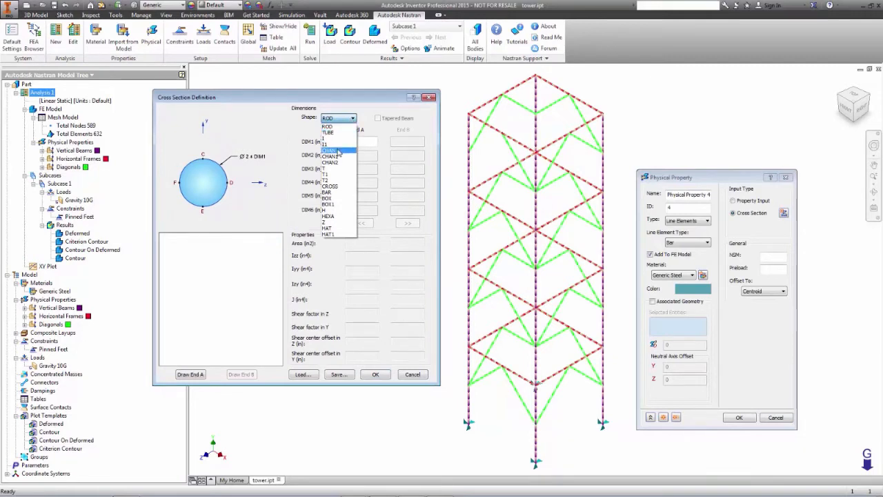
{"action": "left_click", "coordinate": [330, 151]}
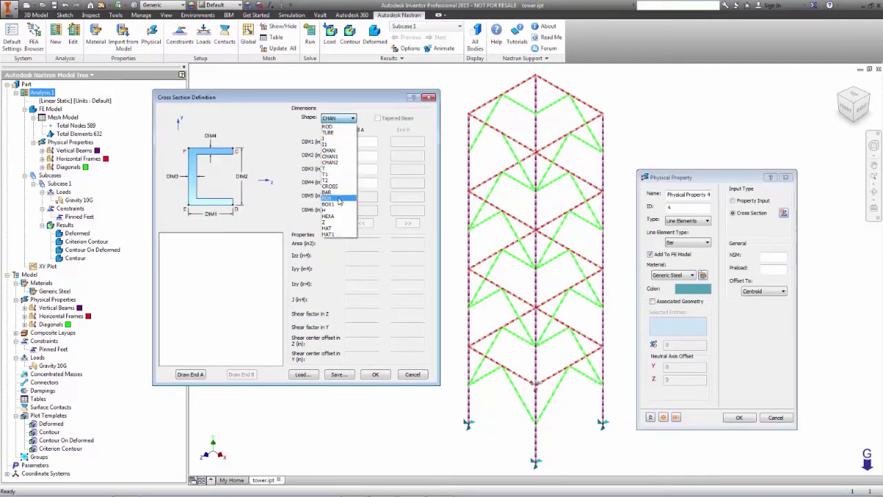
{"action": "left_click", "coordinate": [330, 198]}
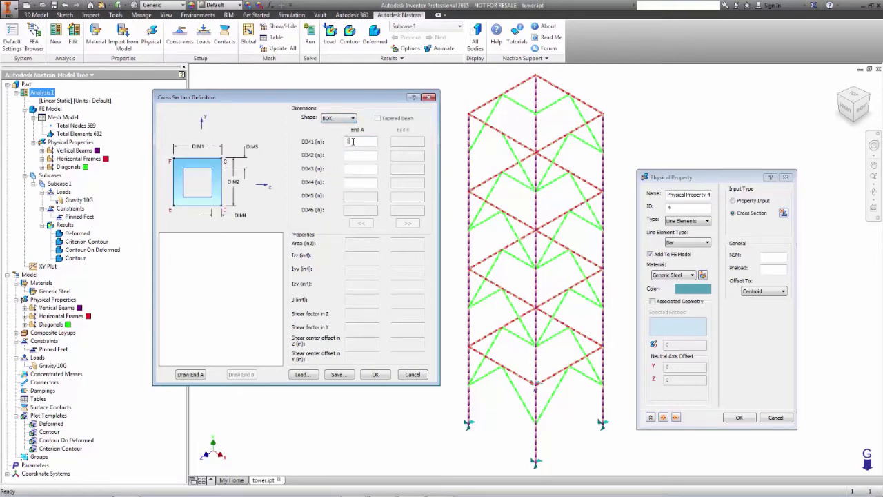
{"action": "type", "text": "18"}
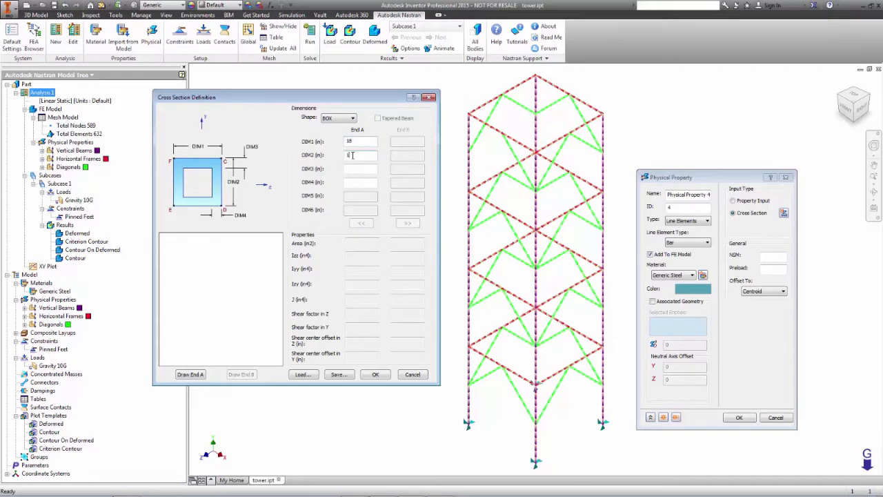
{"action": "type", "text": "18"}
{"action": "left_click", "coordinate": [360, 181]}
{"action": "type", "text": "1"}
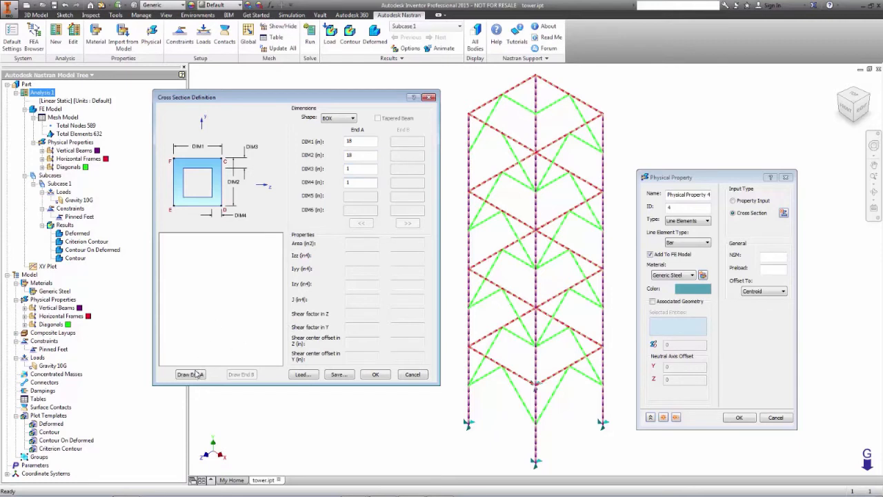
{"action": "left_click", "coordinate": [191, 374]}
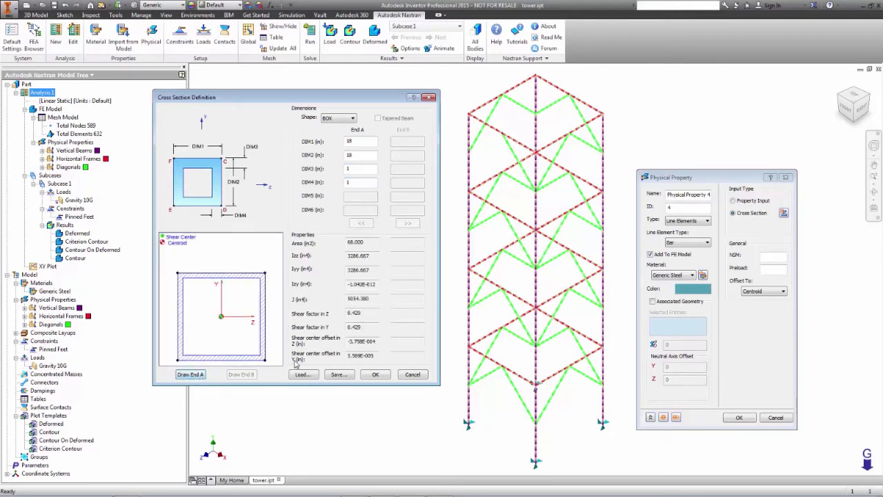
- Accept the box section, tick Associated Geometry, then cancel the Physical Property dialog
{"action": "left_click", "coordinate": [375, 374]}
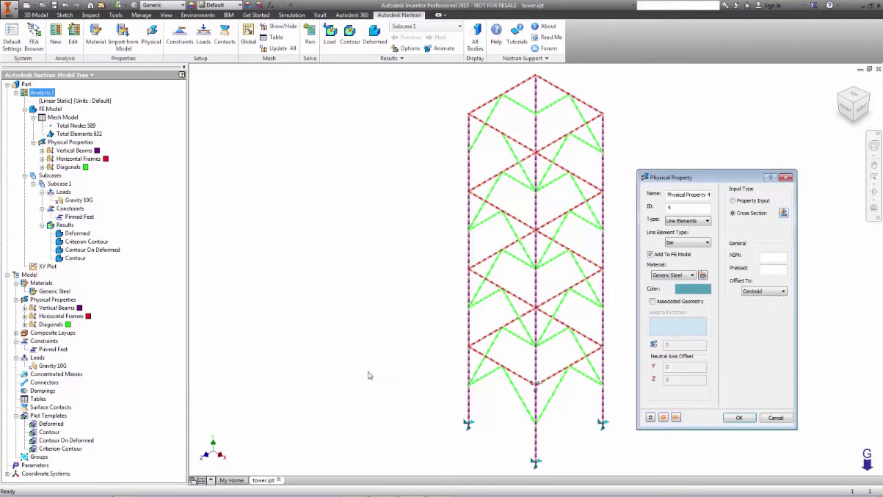
{"action": "mouse_move", "coordinate": [605, 261]}
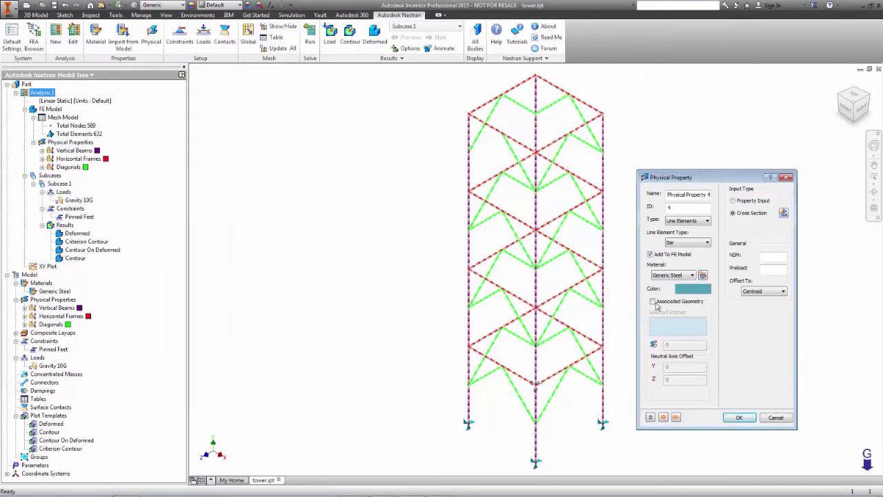
{"action": "left_click", "coordinate": [651, 301]}
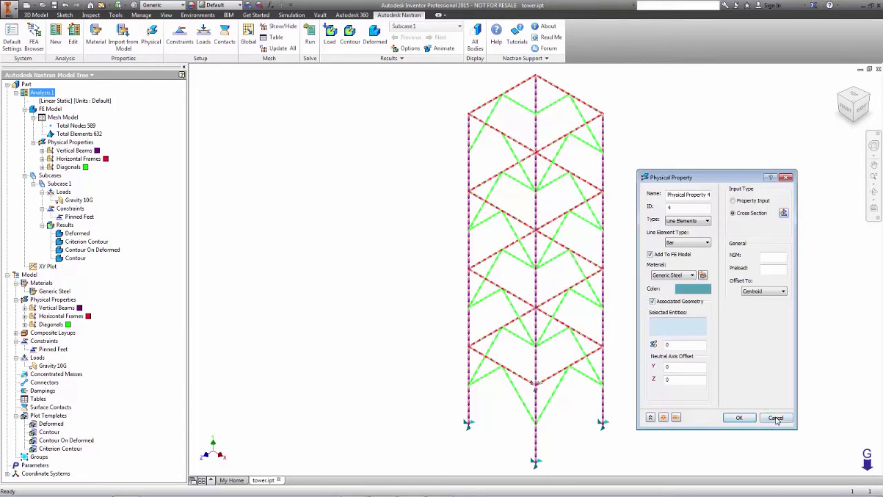
{"action": "left_click", "coordinate": [775, 417]}
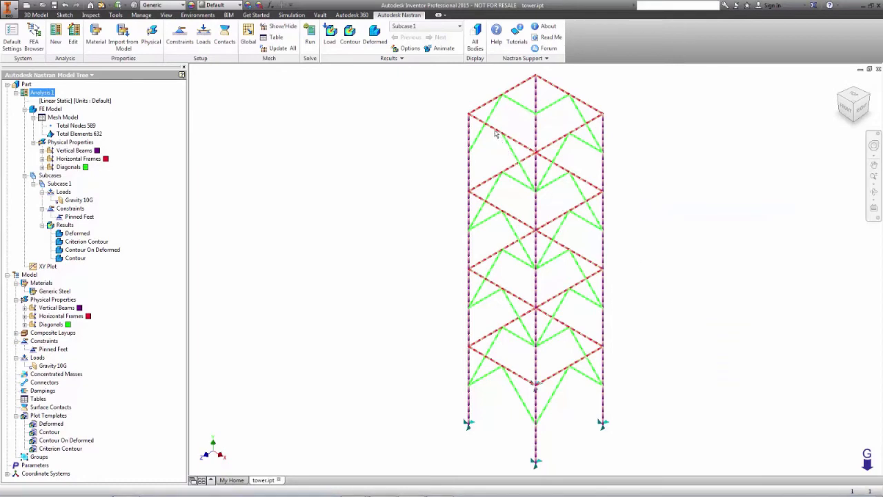
- Select Vertical Beams, Horizontal Frames and Diagonals, then enable Display Cross Section on the mesh model
{"action": "left_click", "coordinate": [74, 149]}
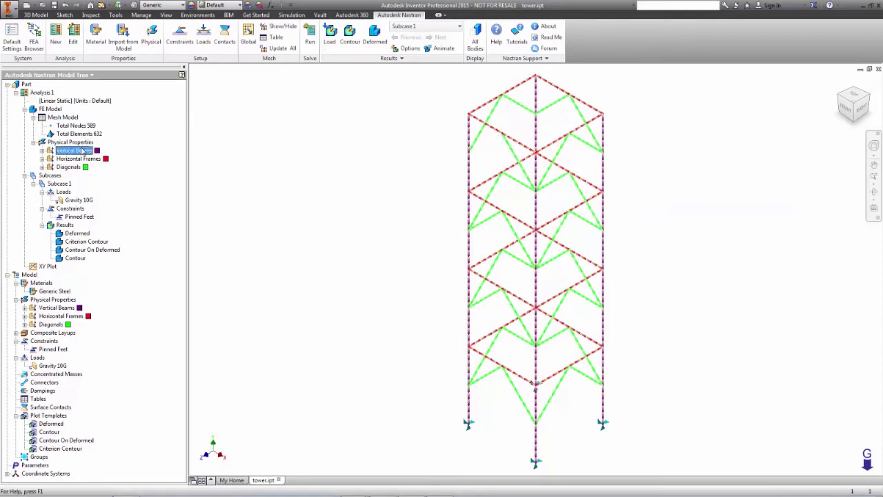
{"action": "left_click", "coordinate": [78, 159]}
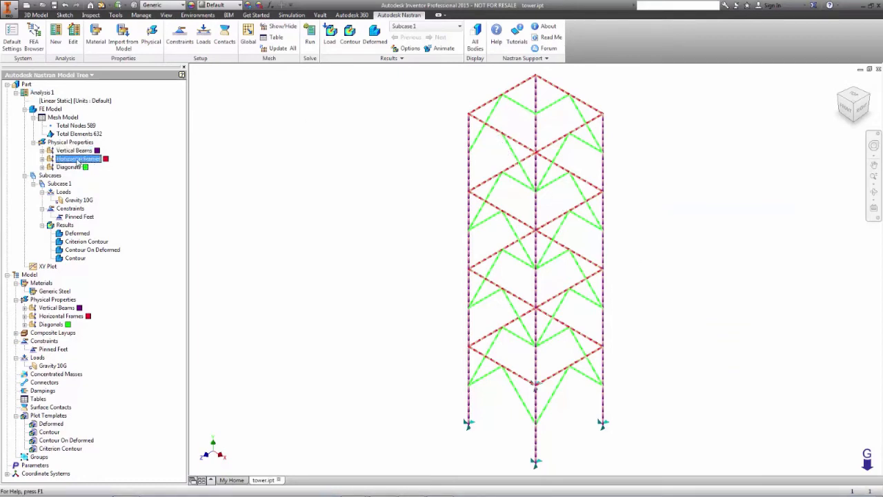
{"action": "left_click", "coordinate": [69, 167]}
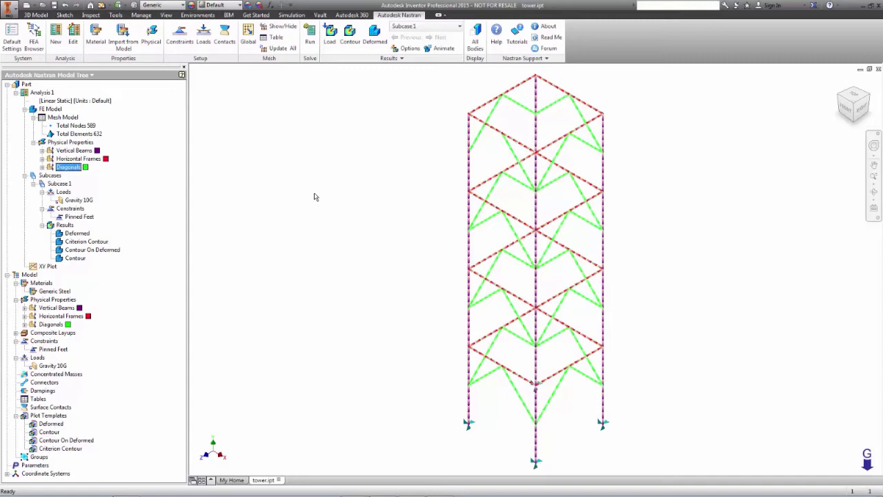
{"action": "mouse_move", "coordinate": [393, 315]}
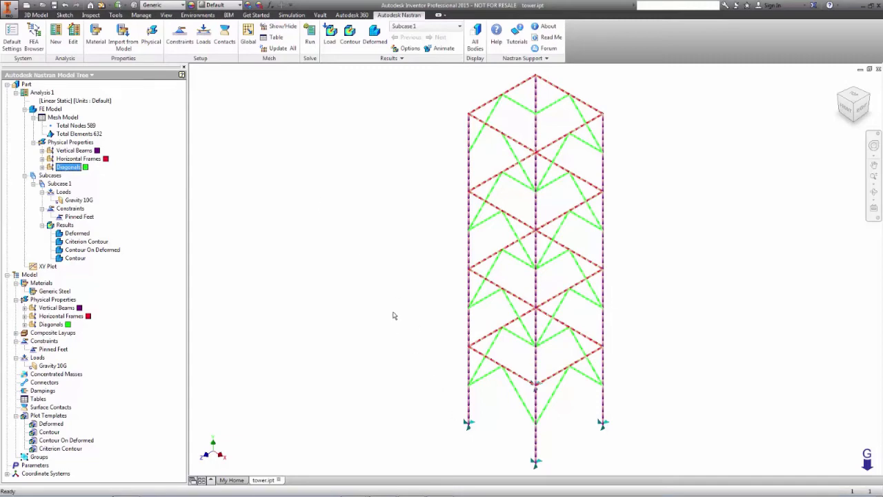
{"action": "right_click", "coordinate": [78, 133]}
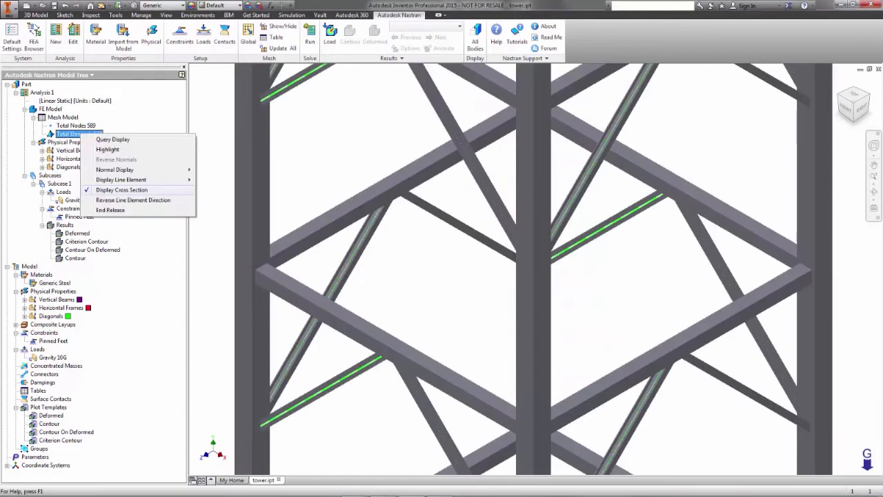